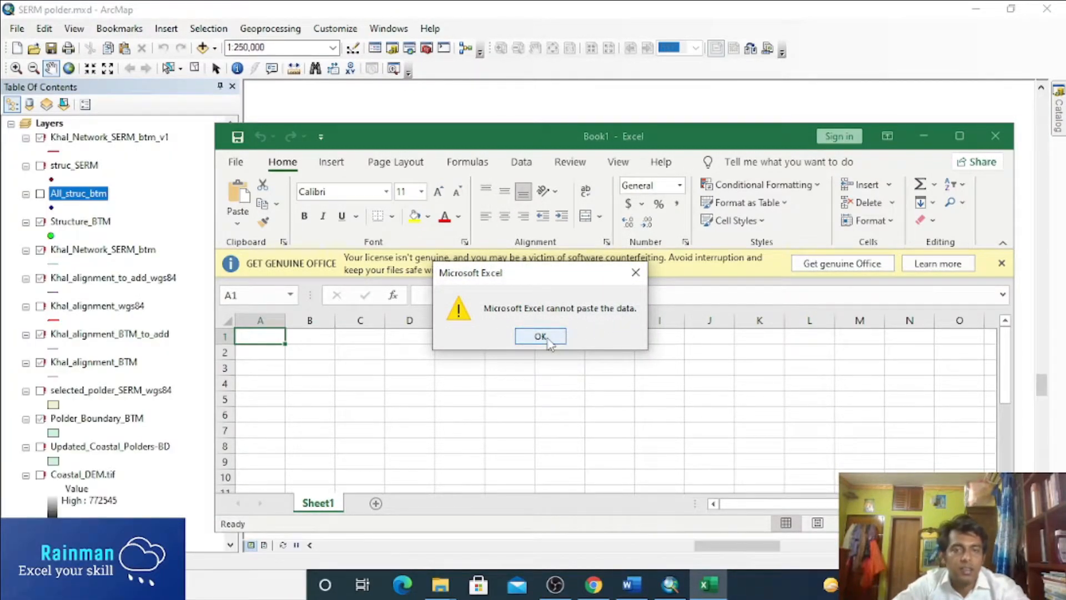
# - Dismiss the paste error, select the first eight All_struc_btm records and copy them
pyautogui.click(539, 335)
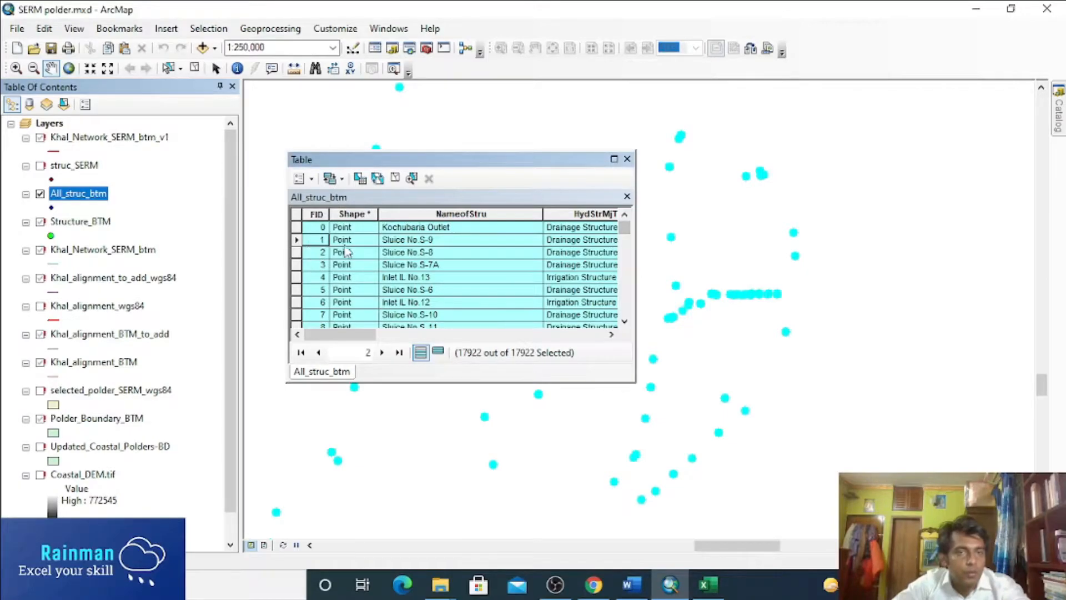
pyautogui.click(353, 240)
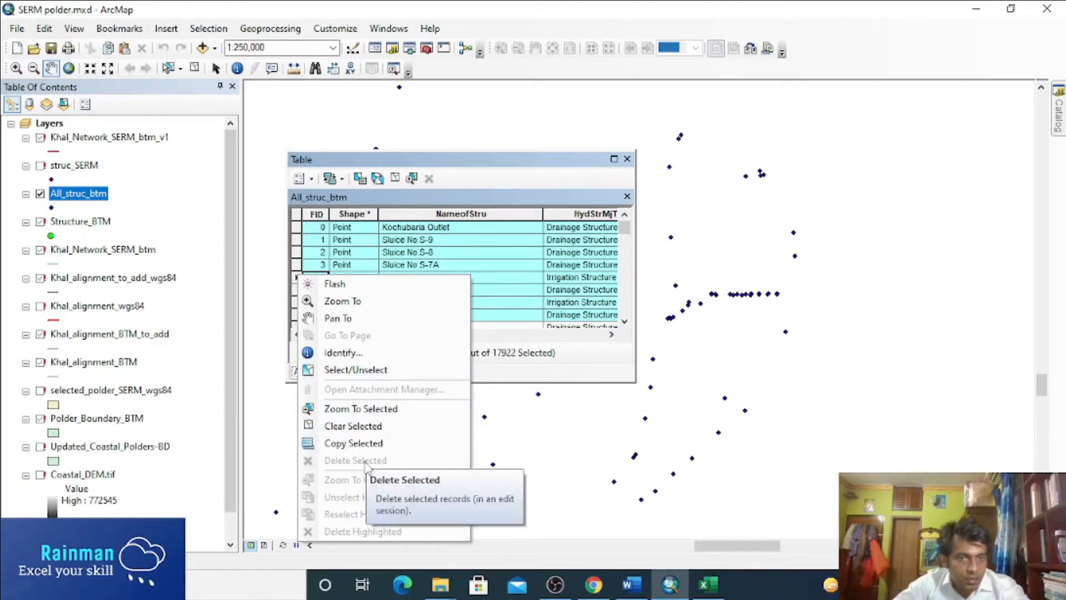
pyautogui.moveTo(353, 443)
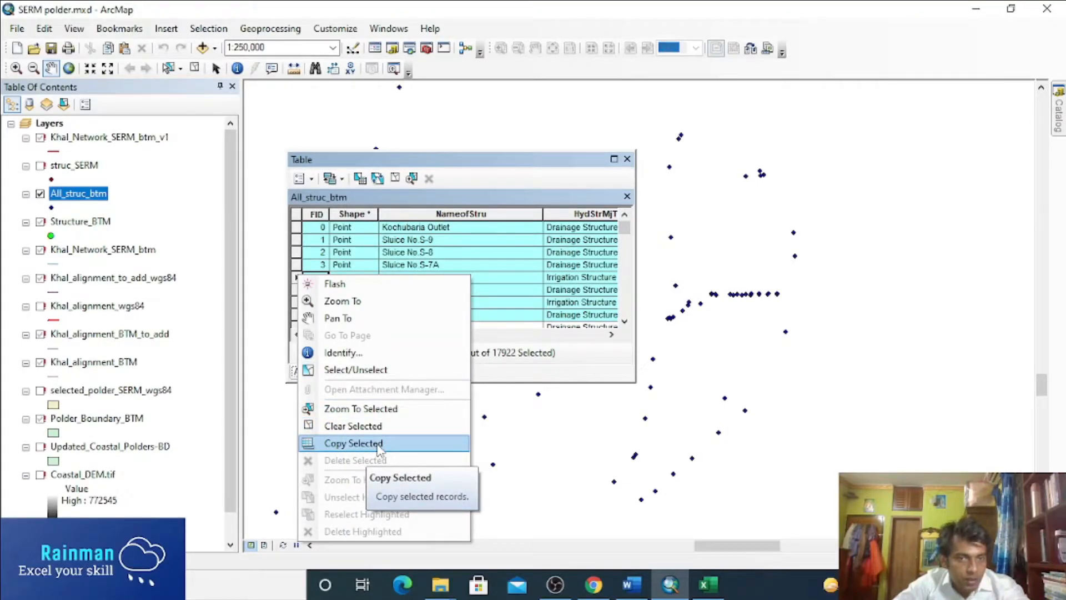
pyautogui.click(353, 443)
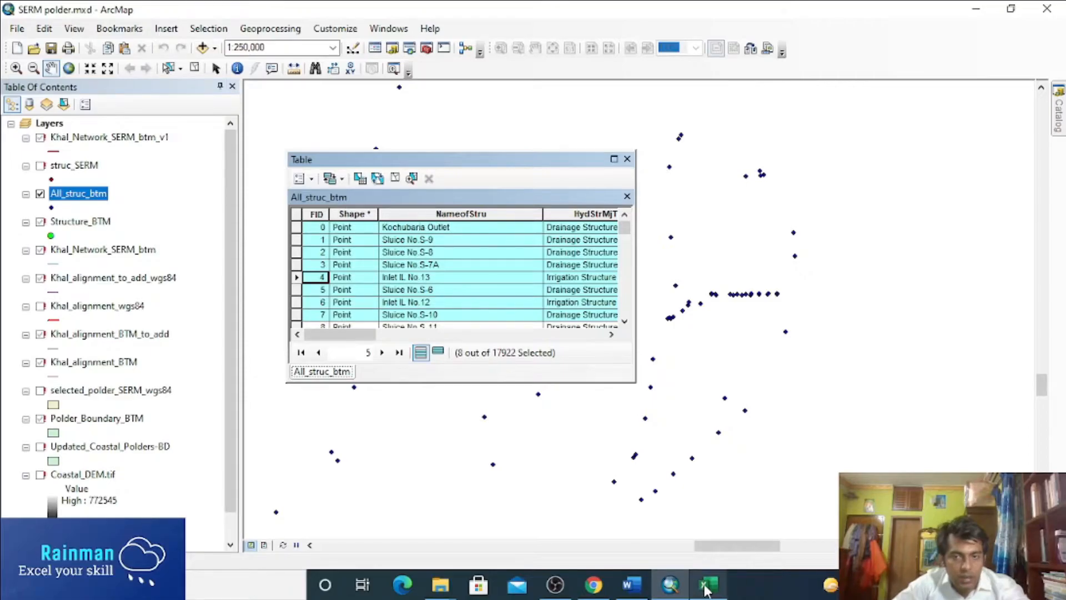
# - Paste the records in Excel and delete unwanted columns, keeping Easting/Northing and BTM_X/BTM_Y, with BTM values selected
pyautogui.click(707, 584)
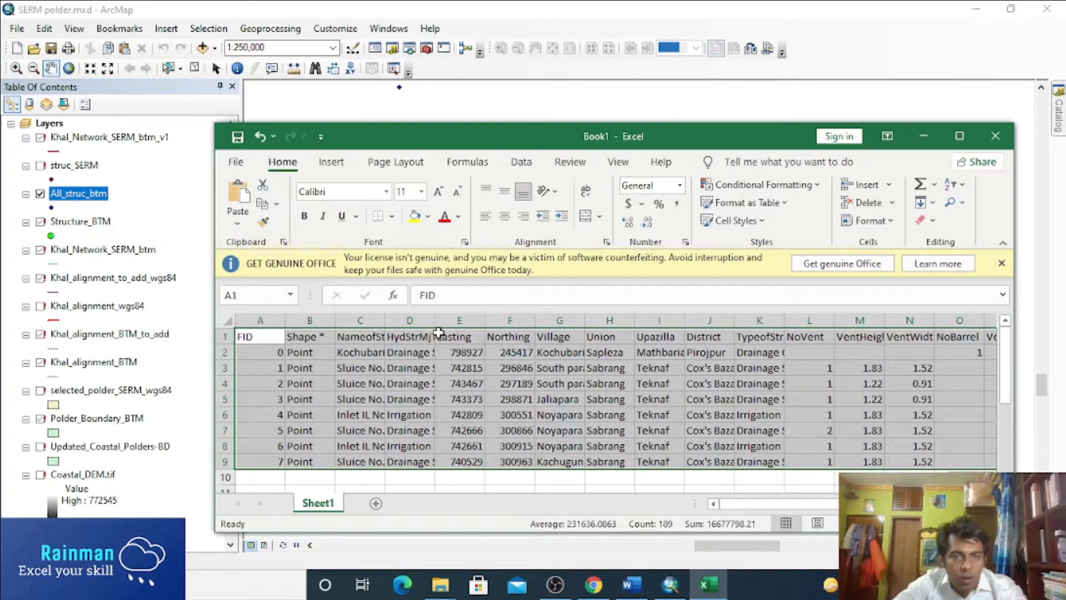
pyautogui.click(409, 335)
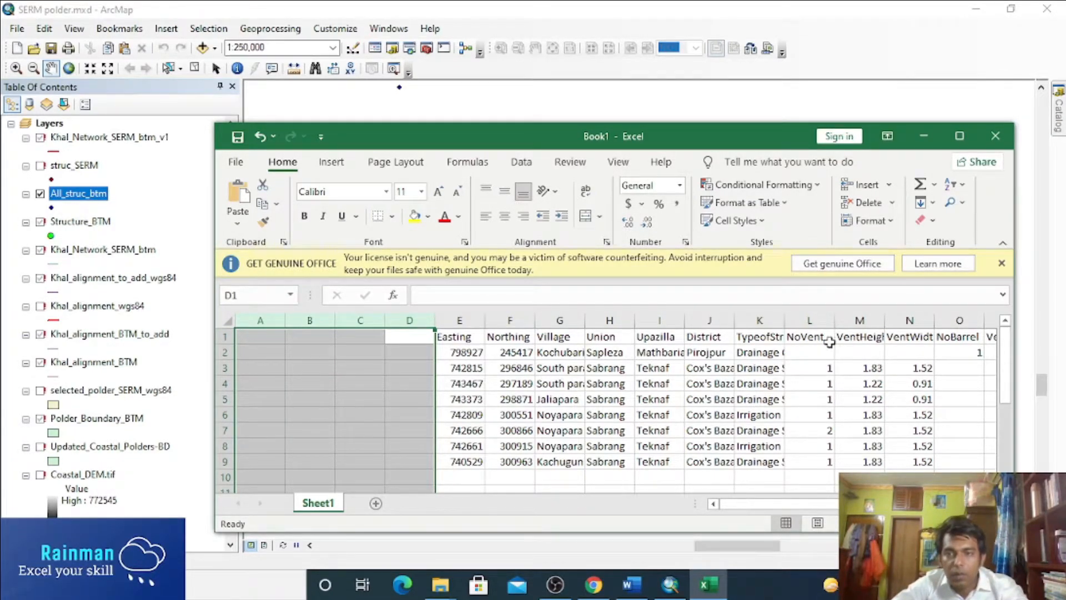
pyautogui.click(810, 320)
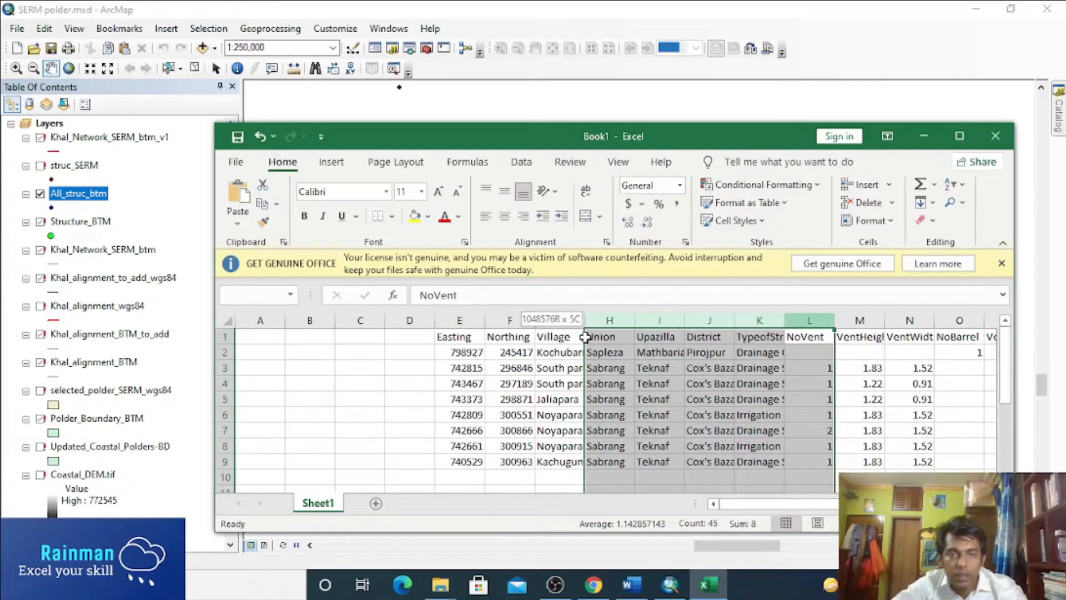
pyautogui.click(559, 320)
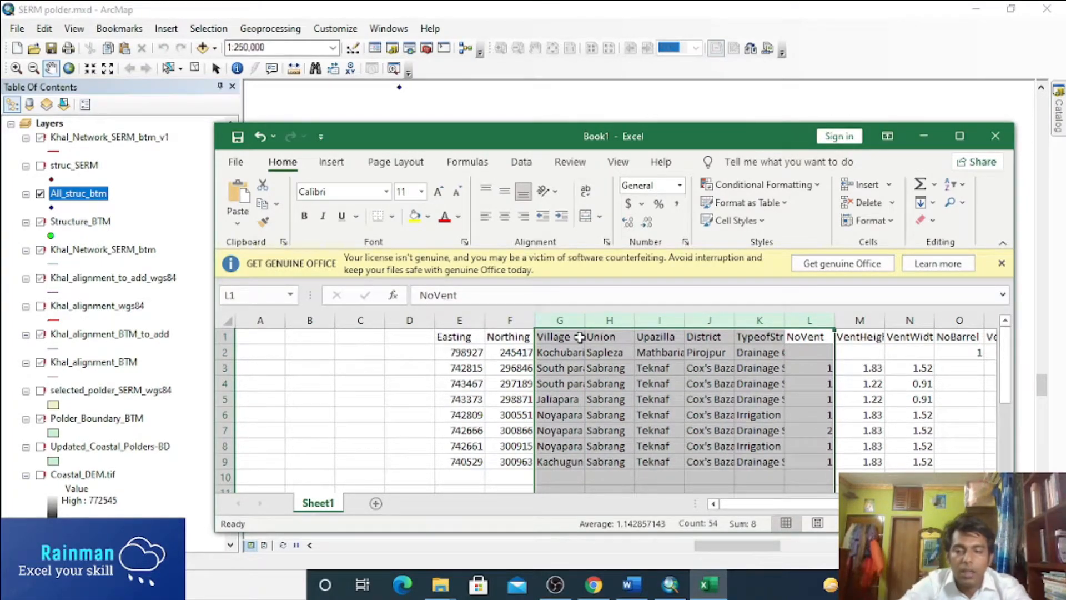
pyautogui.hscroll(3)
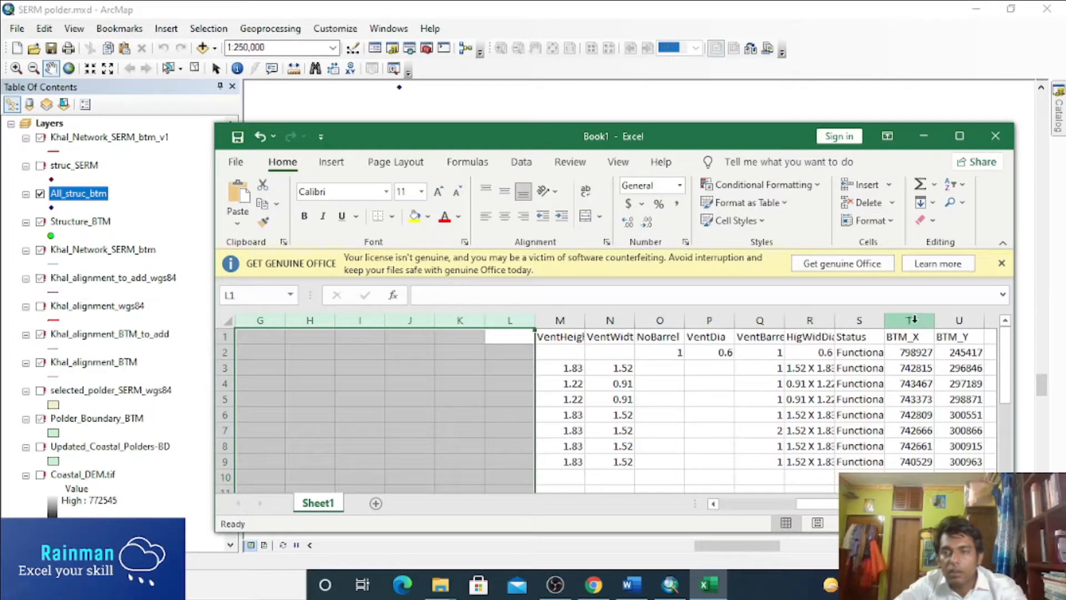
pyautogui.click(859, 320)
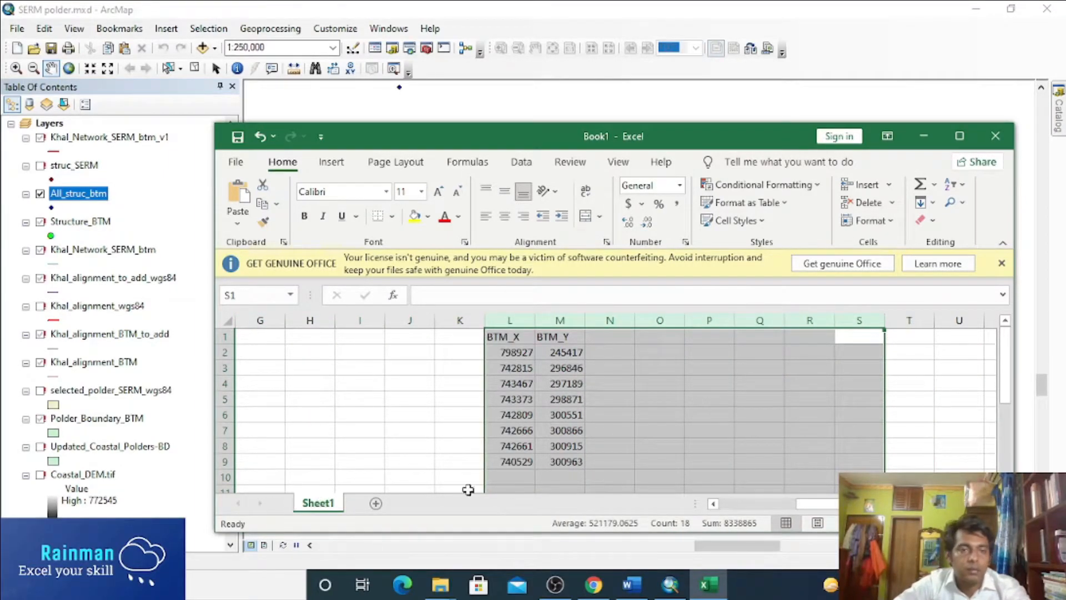
pyautogui.hscroll(-3)
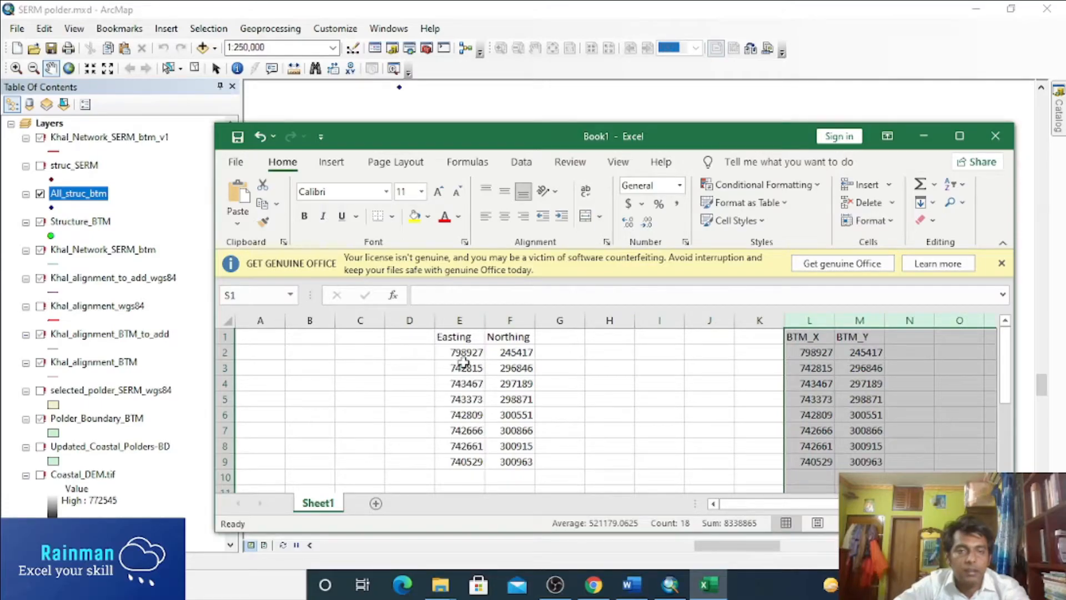
pyautogui.moveTo(810, 352); pyautogui.dragTo(878, 447)
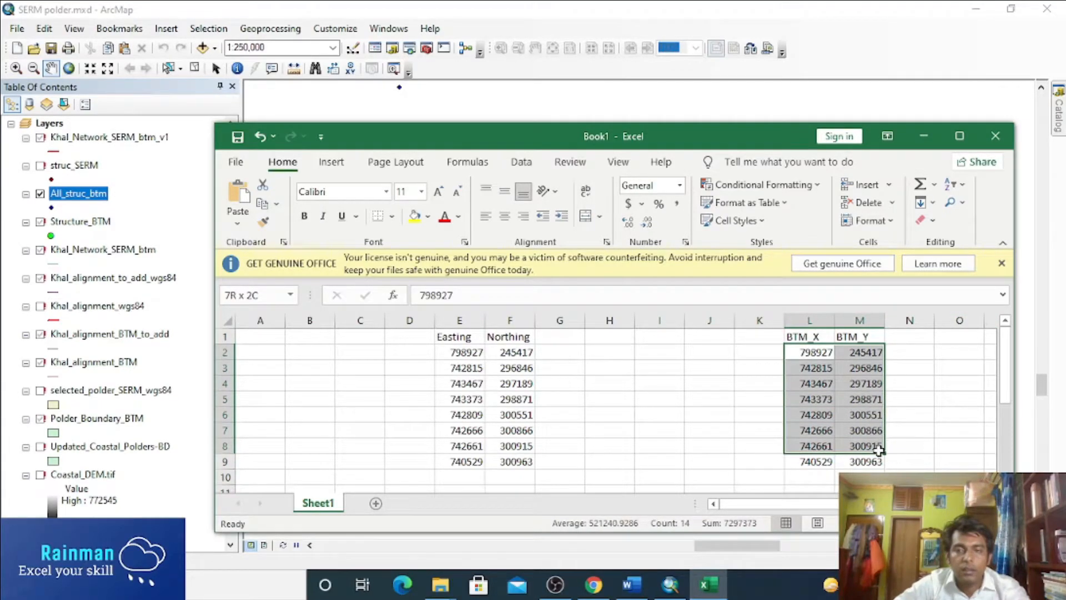
# - Move the BTM_X/BTM_Y values into columns A and B and enter Z values 1, 2 in column C
pyautogui.press('ctrl+c')
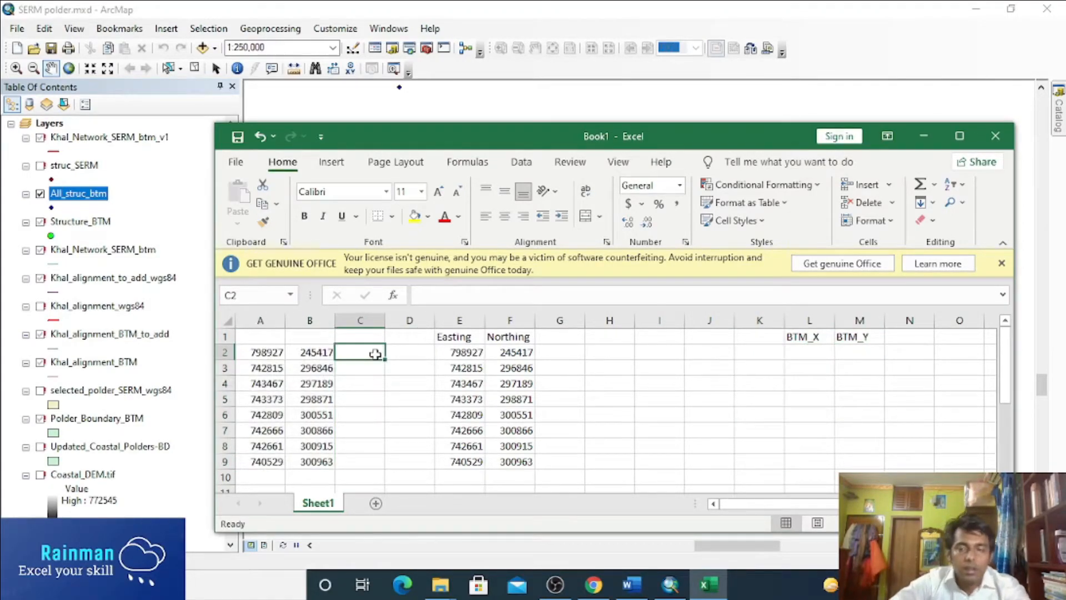
pyautogui.write('1')
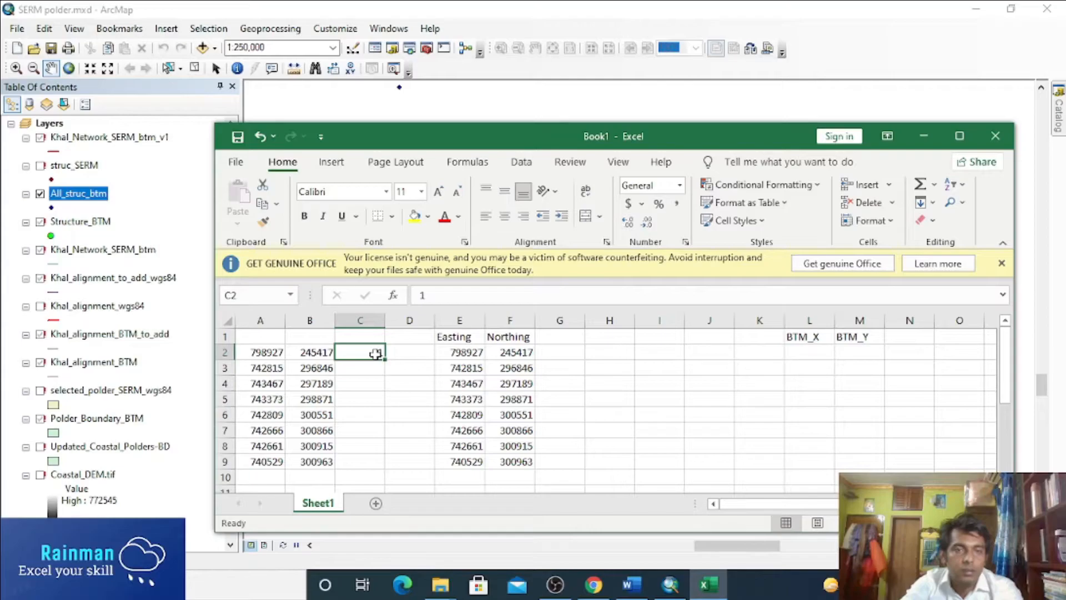
pyautogui.write('2')
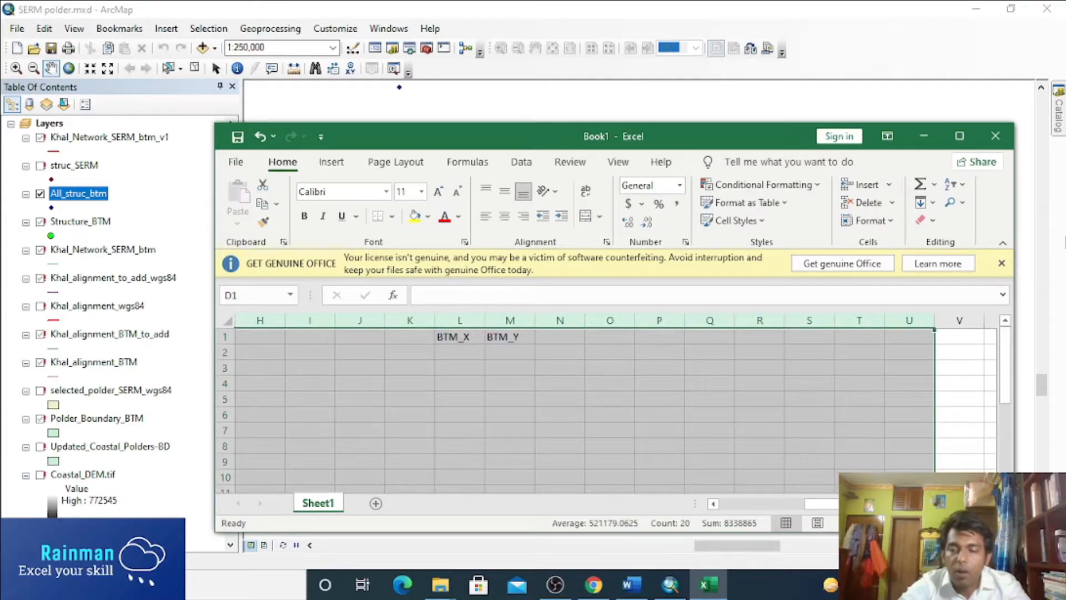
pyautogui.hscroll(-3)
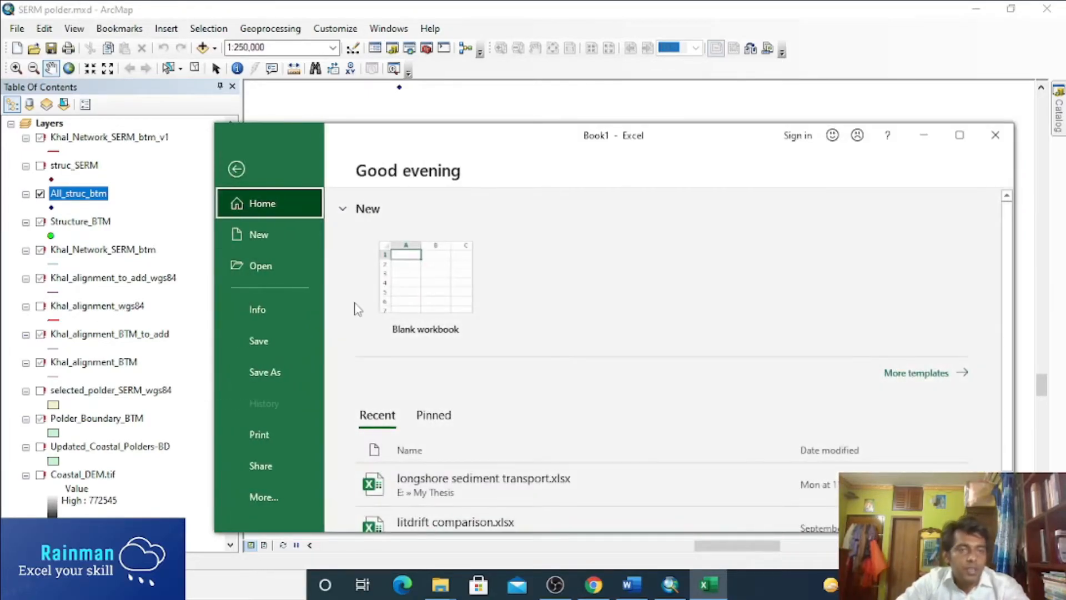
# - Save the sheet as Text (Tab delimited) named Book1.xyz in Documents
pyautogui.click(265, 372)
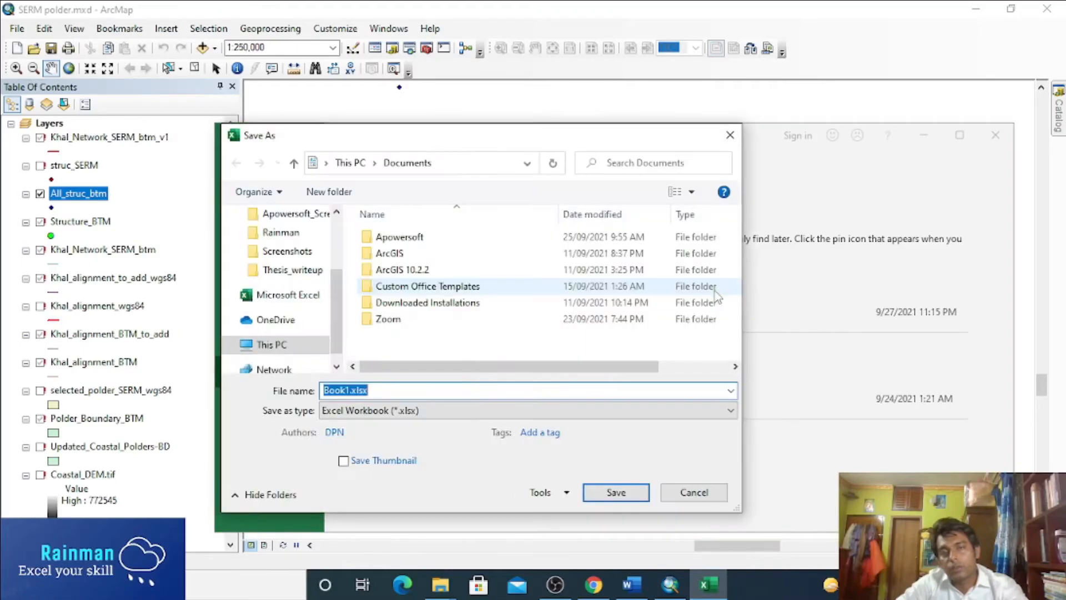
pyautogui.moveTo(426, 302)
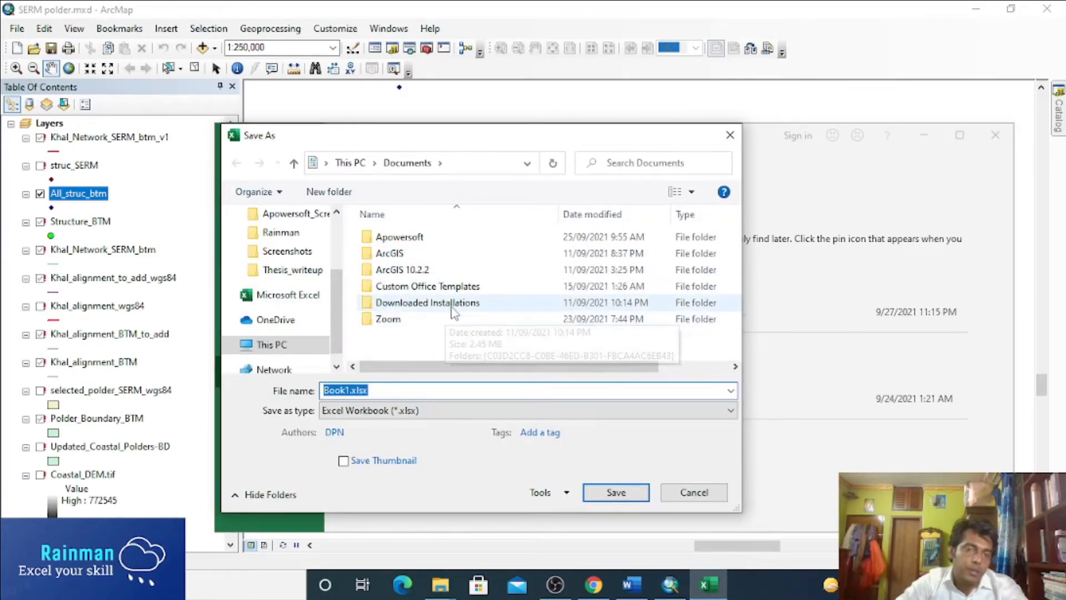
pyautogui.click(730, 409)
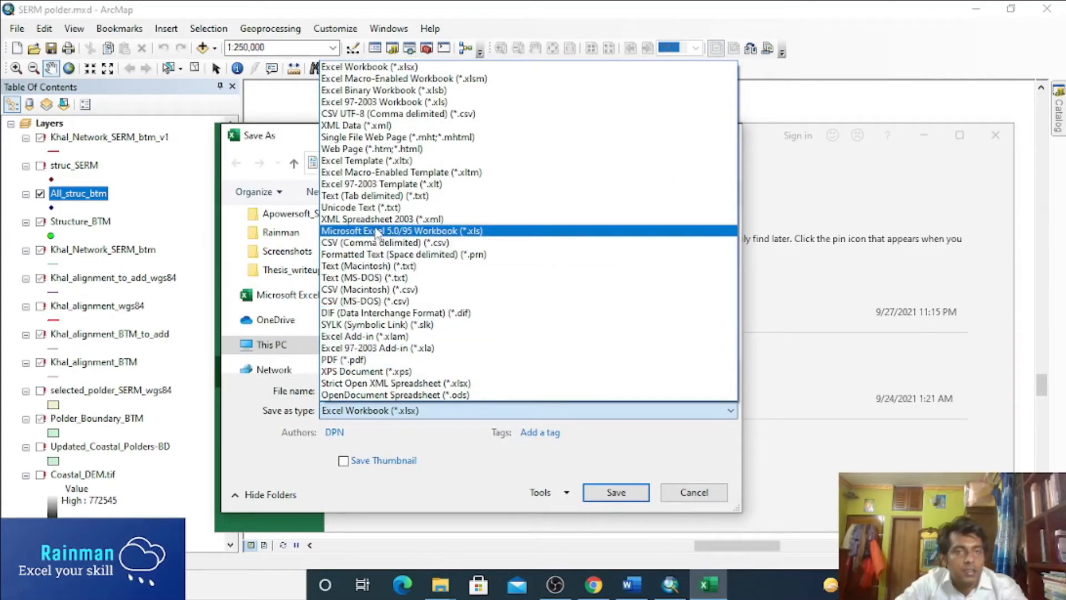
pyautogui.click(375, 195)
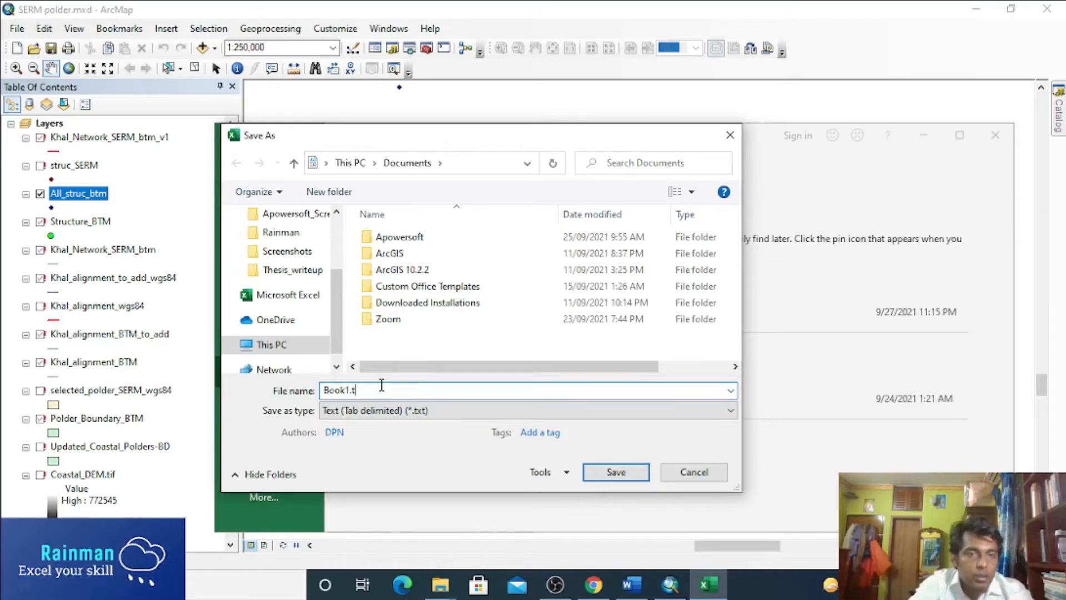
pyautogui.write('xyz"')
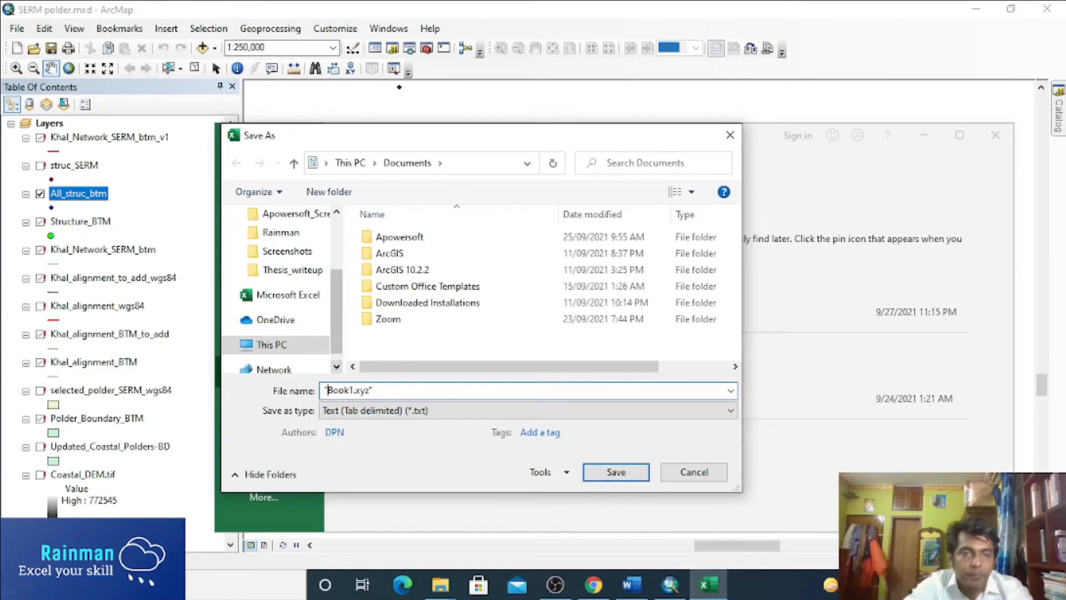
pyautogui.click(614, 472)
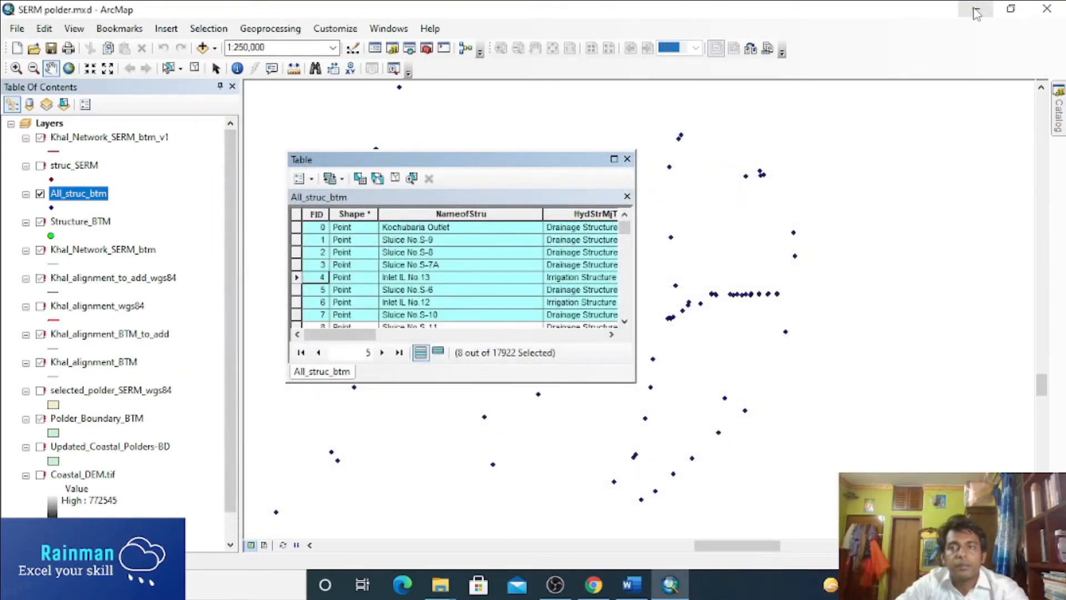
# - Minimize ArcMap and show the Documents folder in File Explorer, where Book1.xyz is listed
pyautogui.click(555, 584)
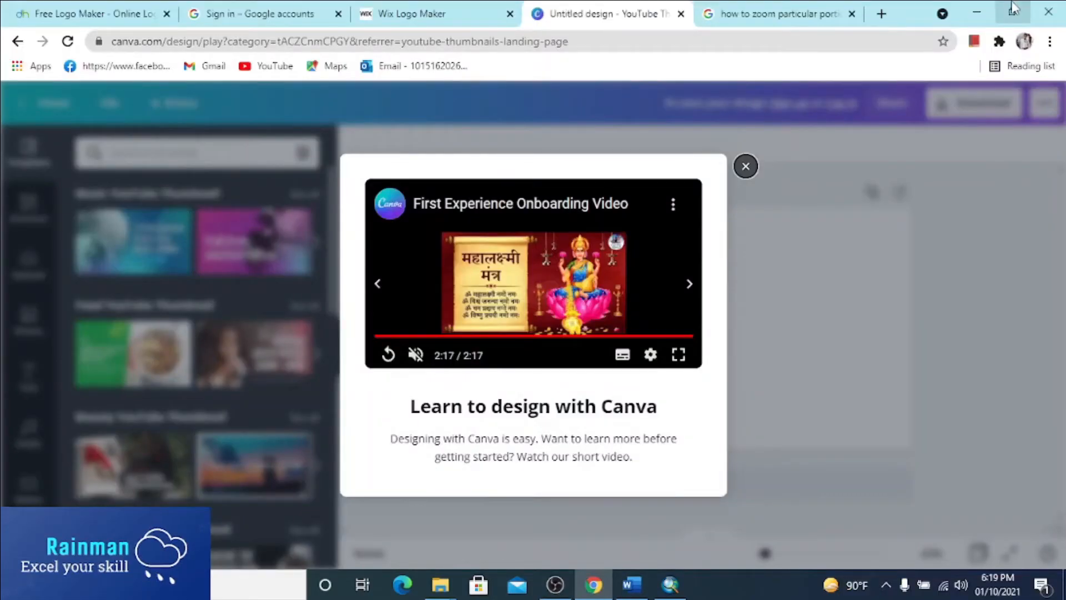
pyautogui.click(439, 585)
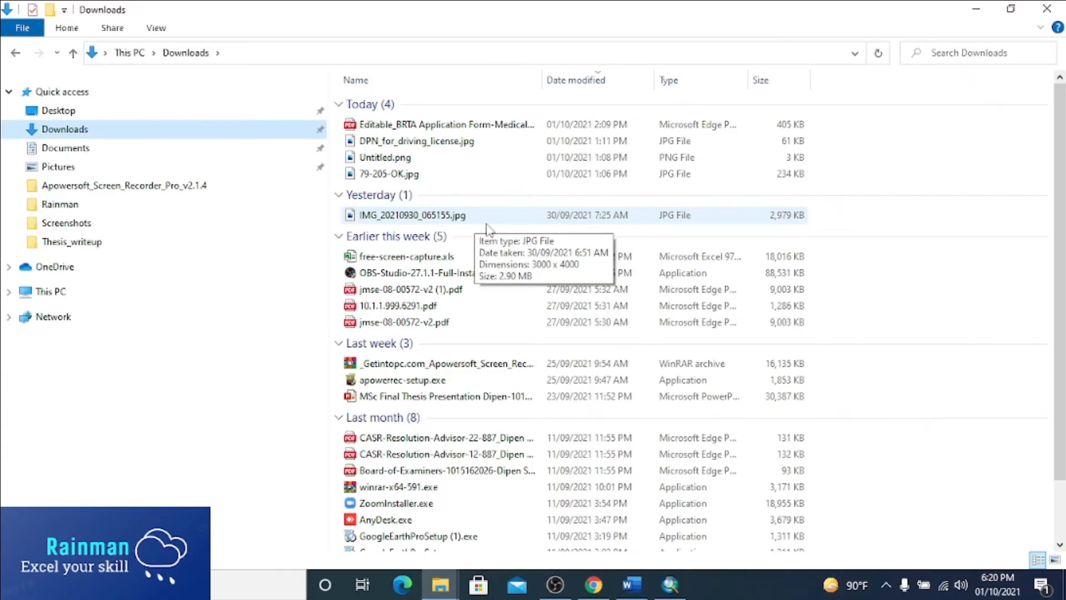
pyautogui.click(66, 148)
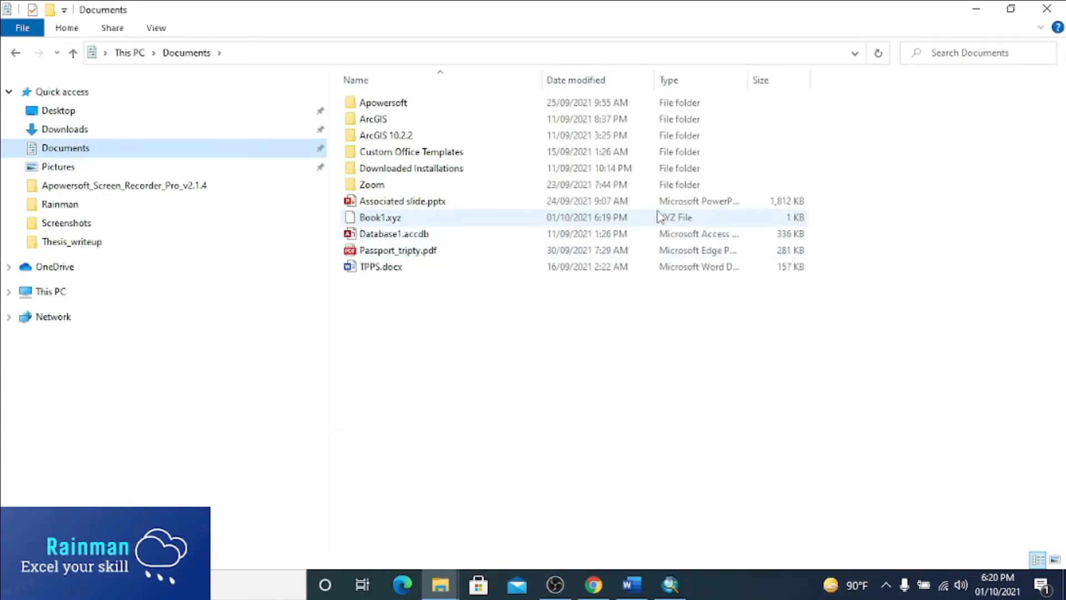
pyautogui.moveTo(391, 224)
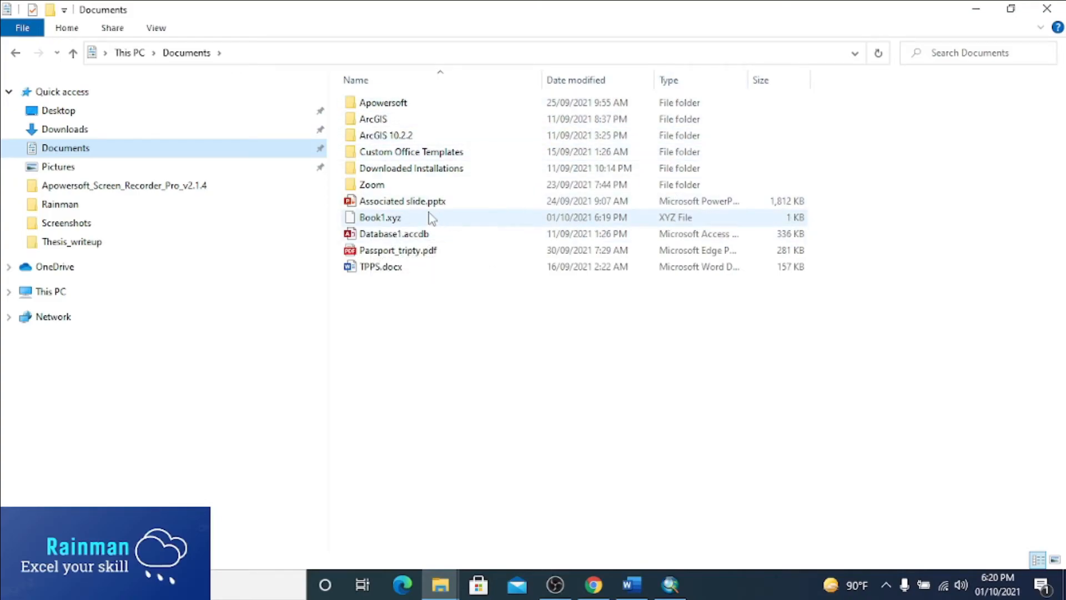
# - Bring up the shortcut menu for Book1.xyz to open it with Notepad
pyautogui.rightClick(380, 217)
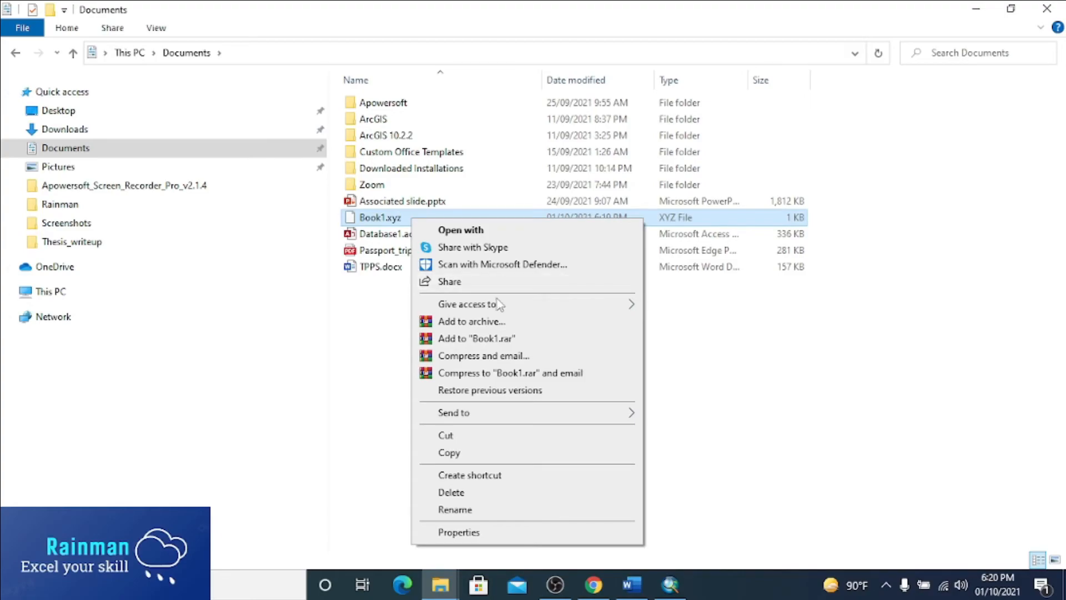
pyautogui.moveTo(502, 265)
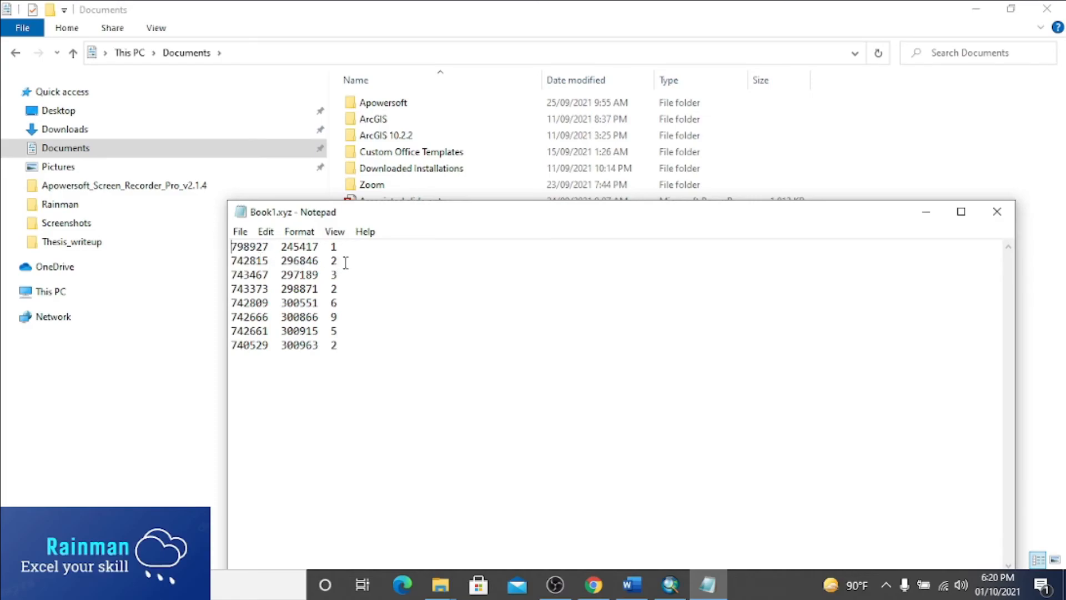
pyautogui.moveTo(995, 186)
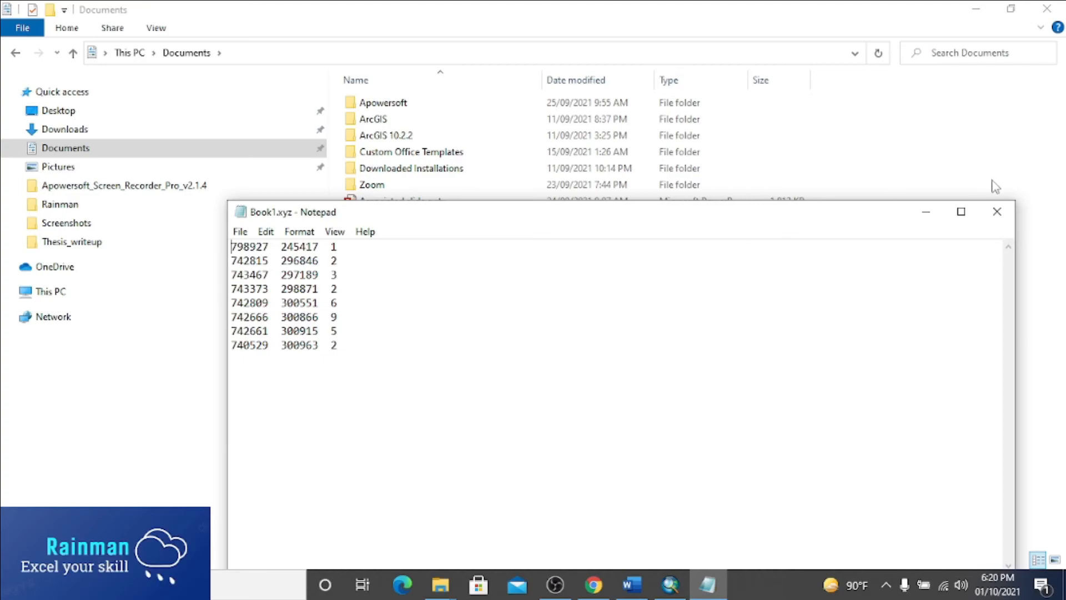
pyautogui.moveTo(997, 211)
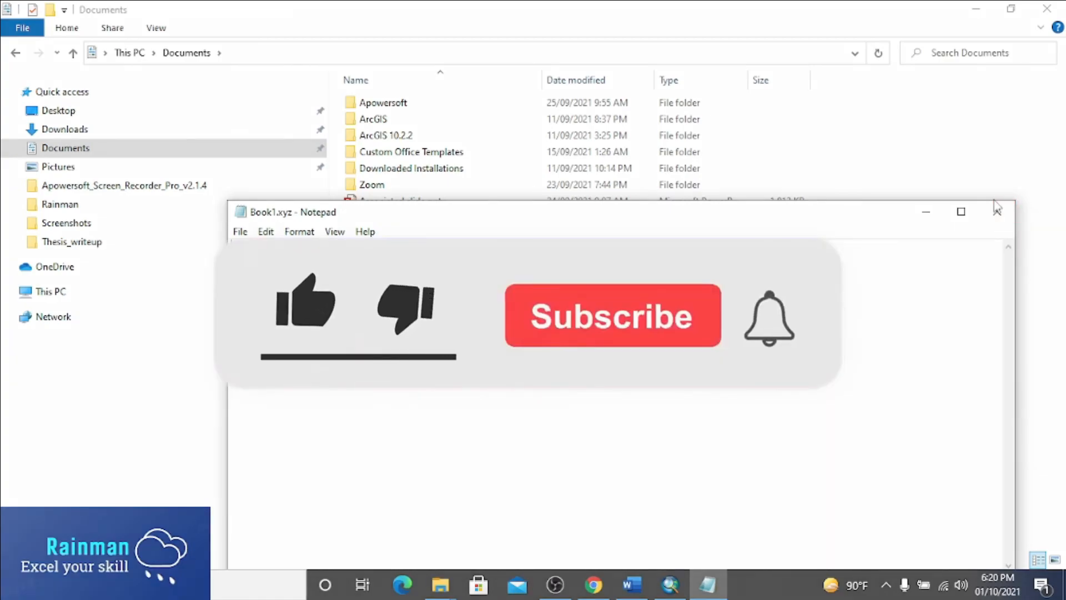
pyautogui.moveTo(998, 211)
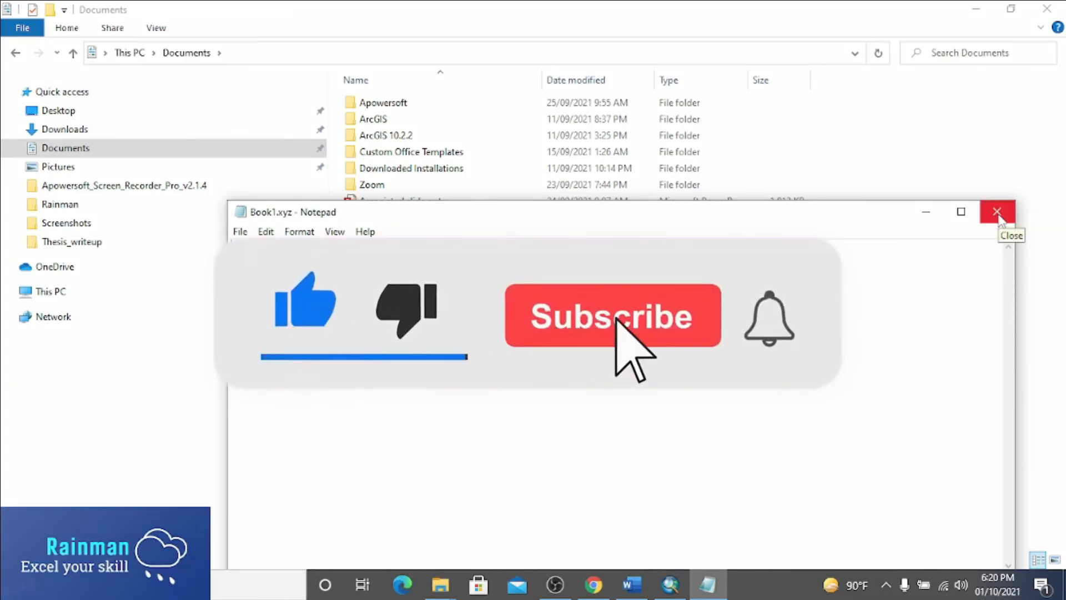